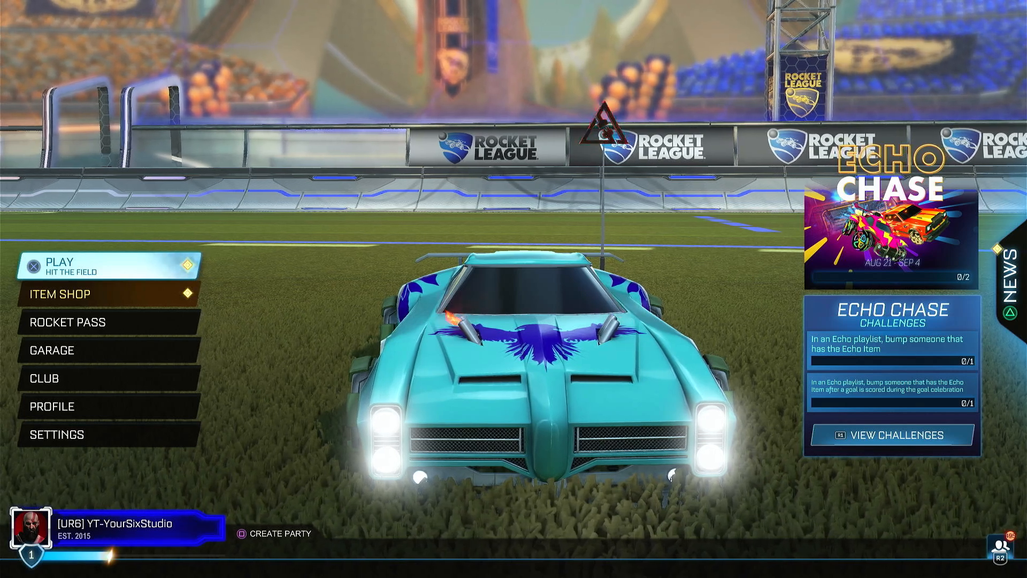
# Open the Control Center over Rocket League and show the Twitch Go Live card.
pyautogui.press('PS')
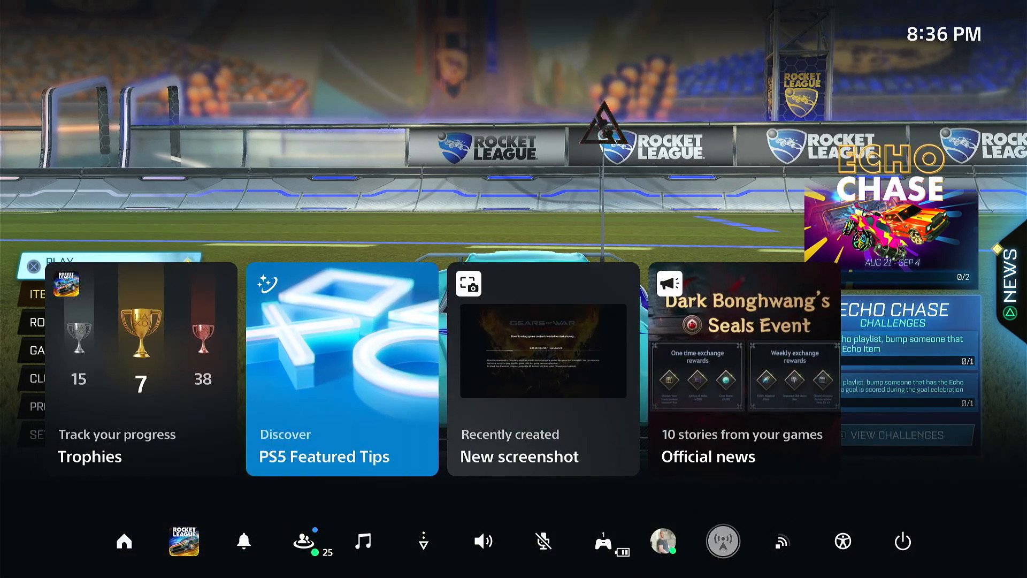
pyautogui.click(723, 541)
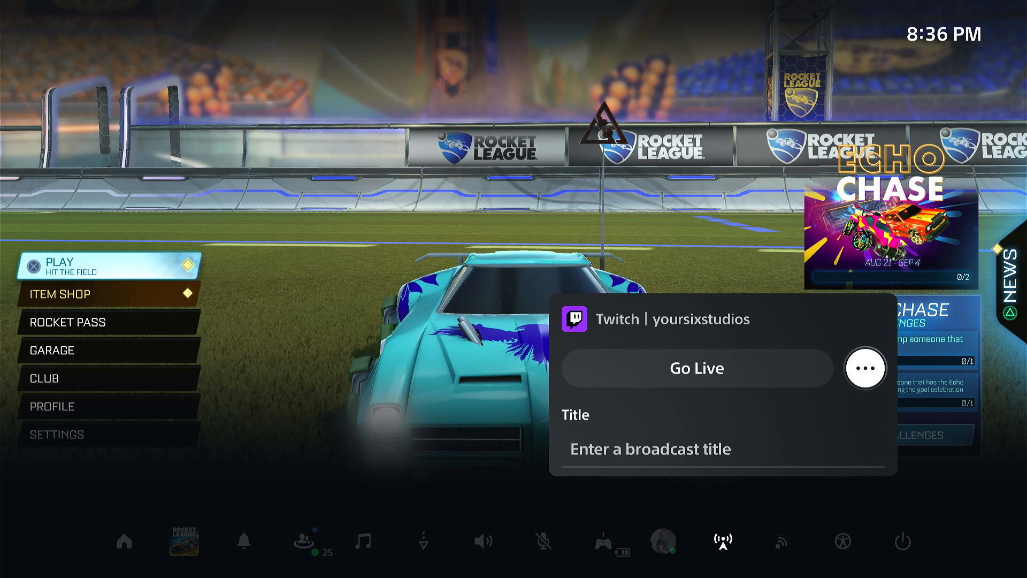
# Open Broadcast Options from the Twitch card's more-options menu.
pyautogui.click(864, 368)
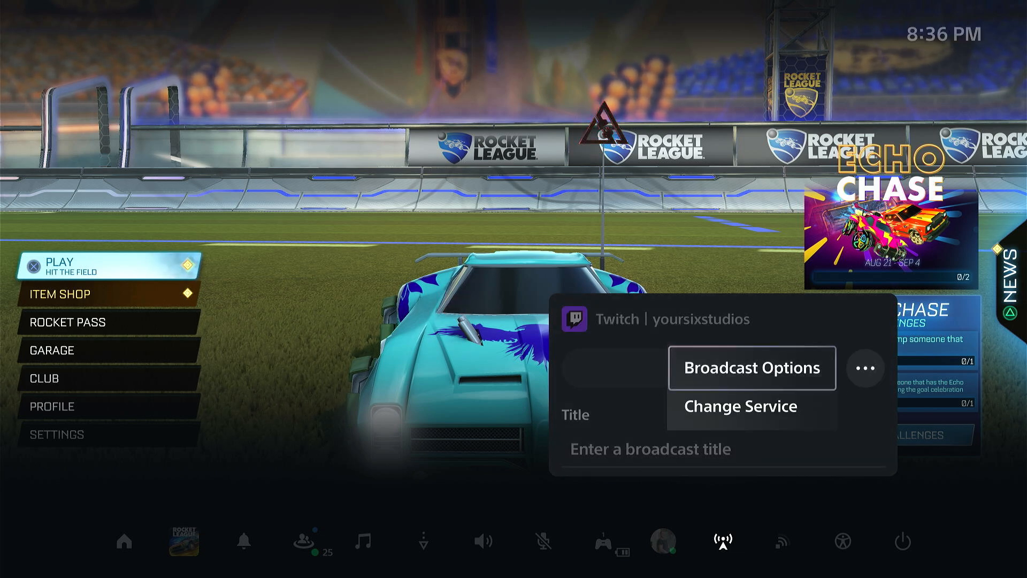
pyautogui.click(752, 367)
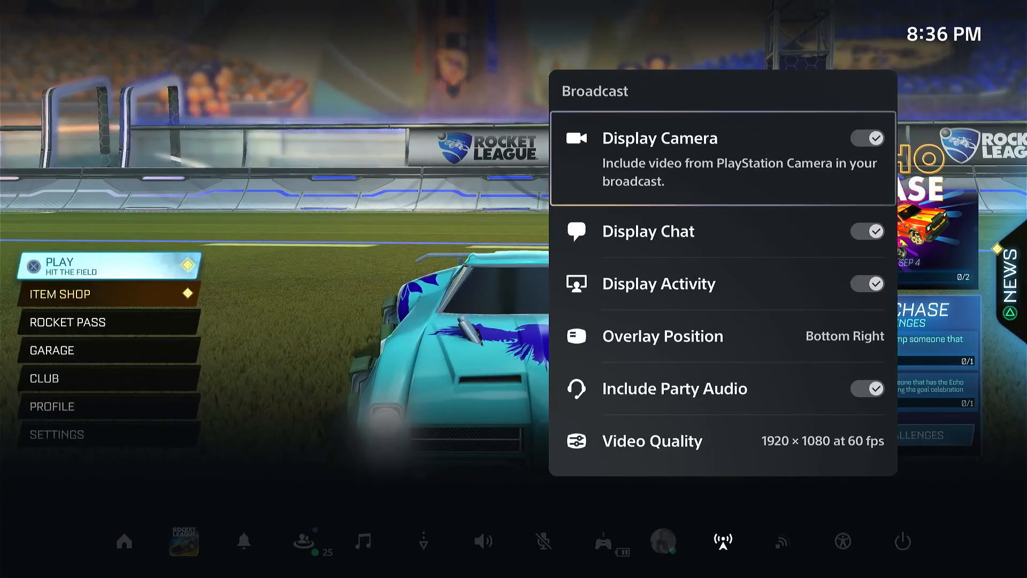
# Turn off Display Camera and Display Activity, then return to the Twitch Go Live card.
pyautogui.click(867, 138)
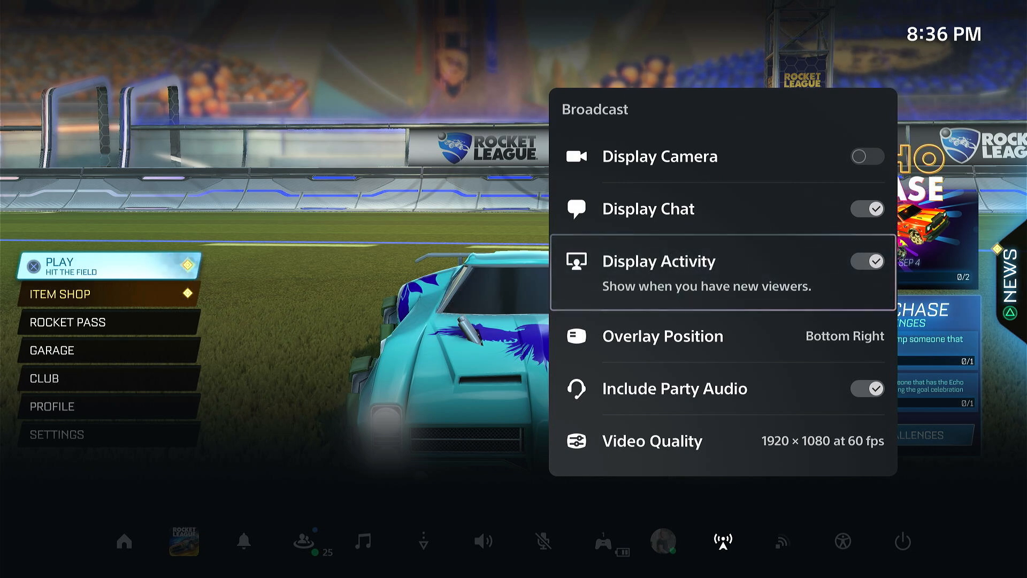
pyautogui.click(867, 261)
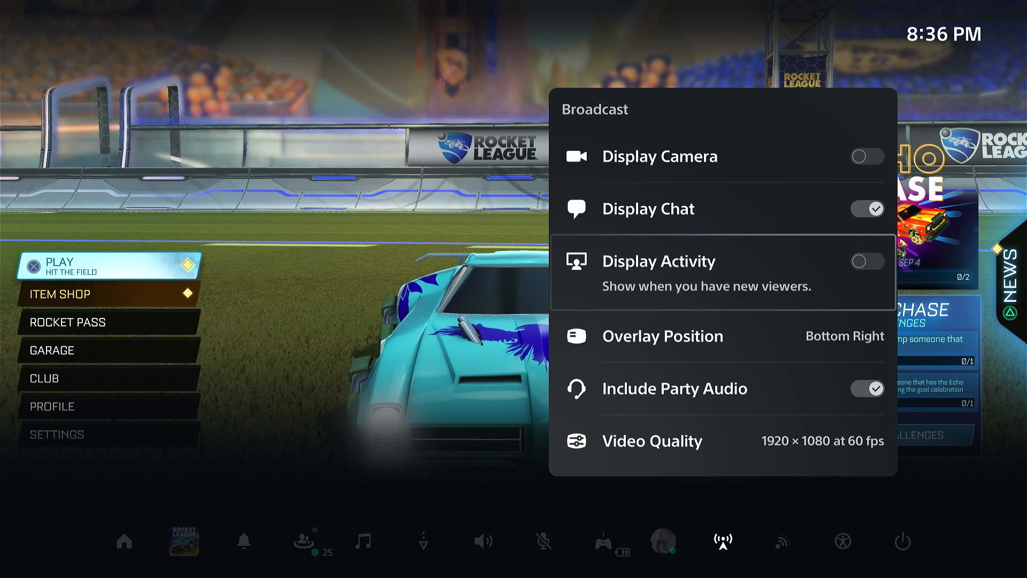
pyautogui.click(662, 335)
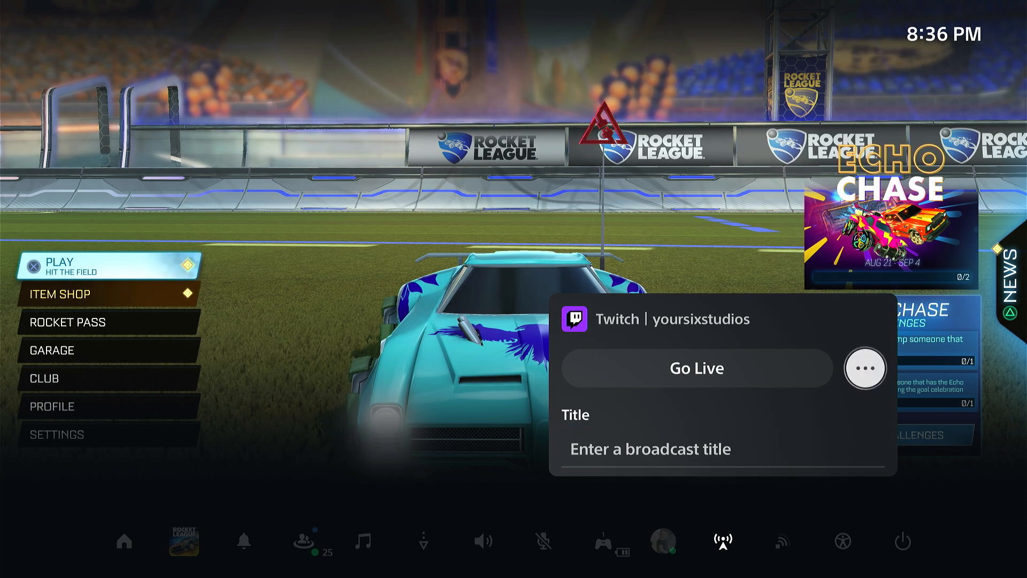
# Close the Twitch broadcast card and go to the Home screen with the PS button.
pyautogui.click(864, 368)
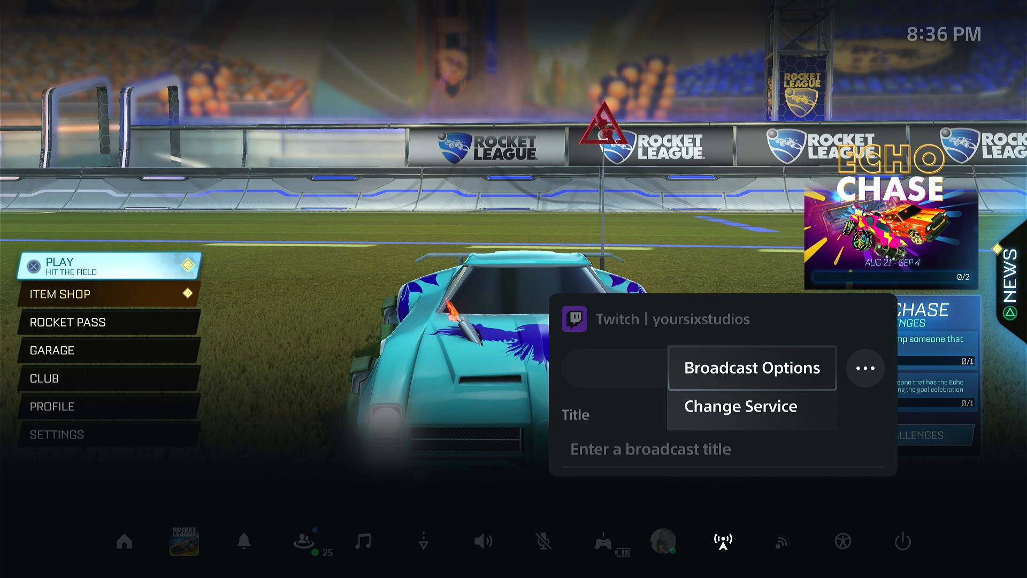
pyautogui.click(753, 367)
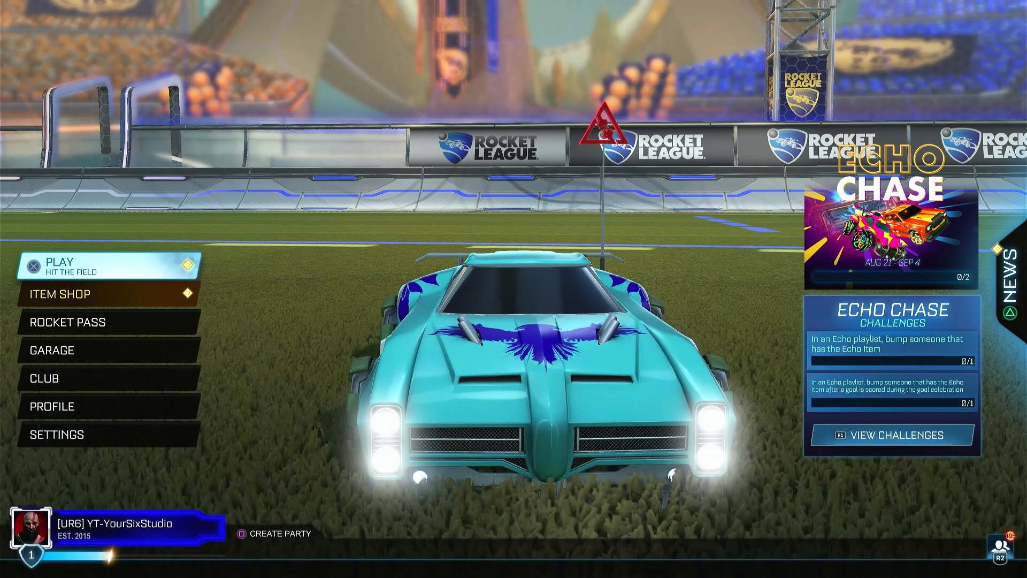
pyautogui.press('PS')
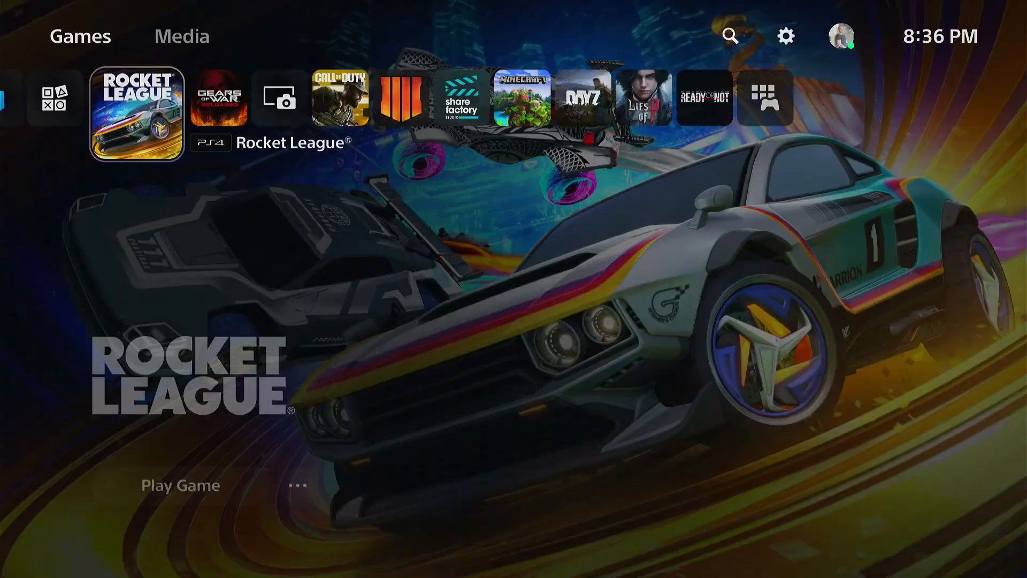
# Show the Broadcasts section under Settings > Captures and Broadcasts.
pyautogui.click(786, 36)
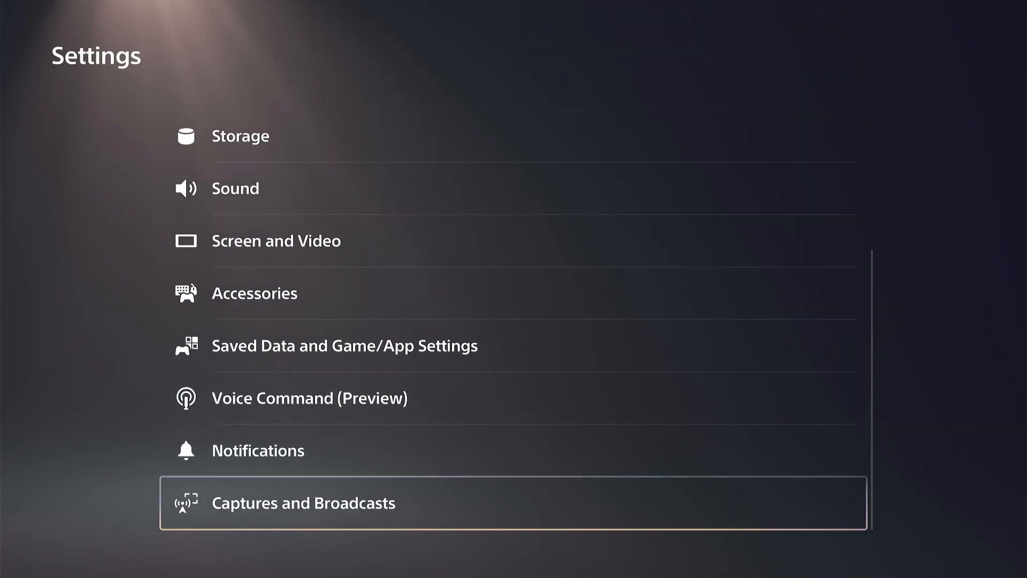
pyautogui.click(303, 502)
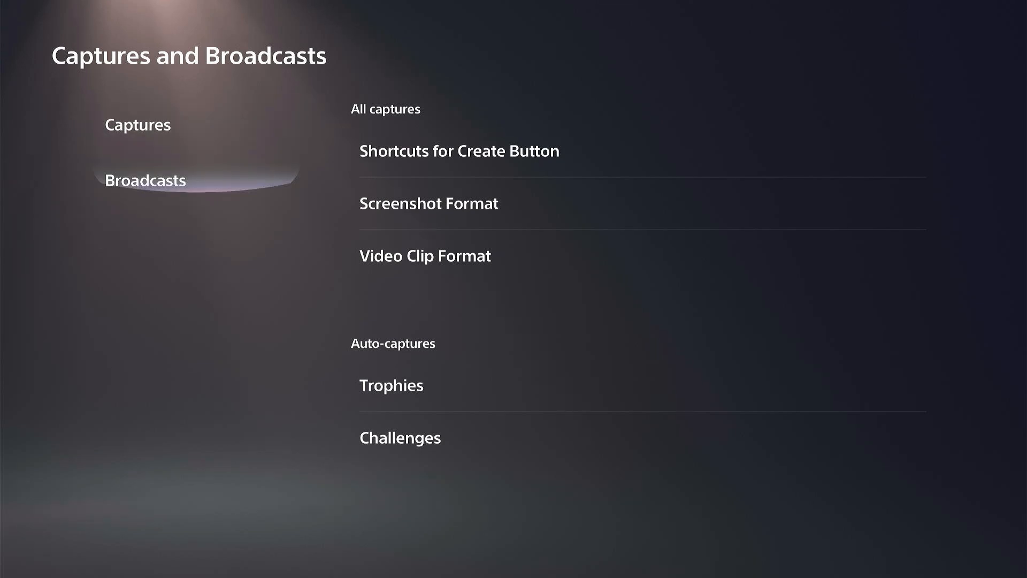
pyautogui.click(146, 181)
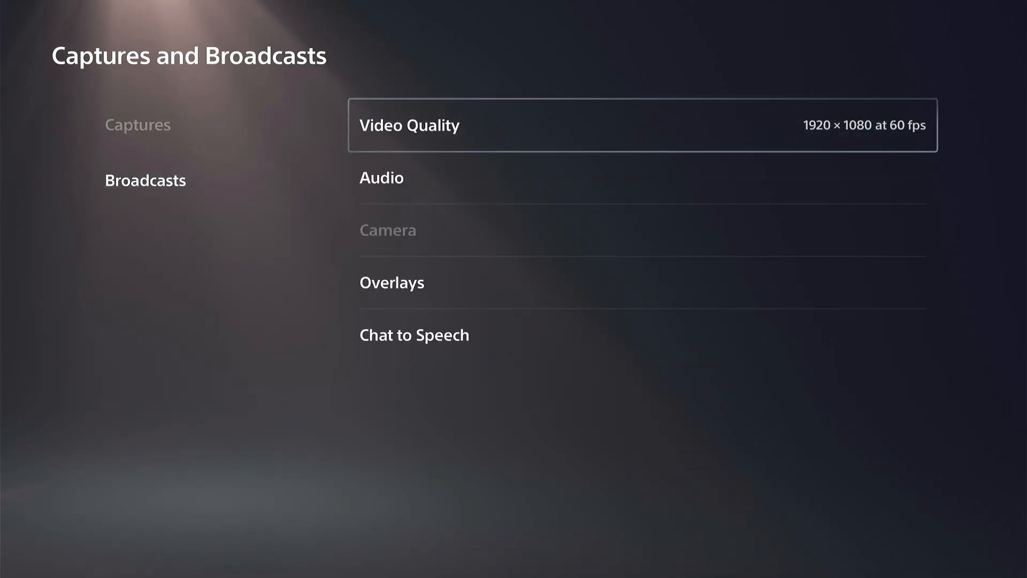